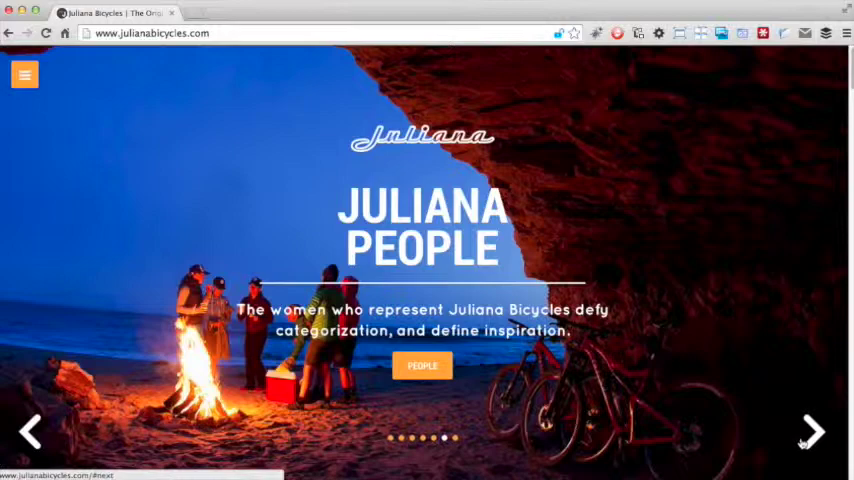
Step: Advance the homepage slideshow two slides toward the Bicycles tiles with Furtado and Joplin
left_click(812, 430)
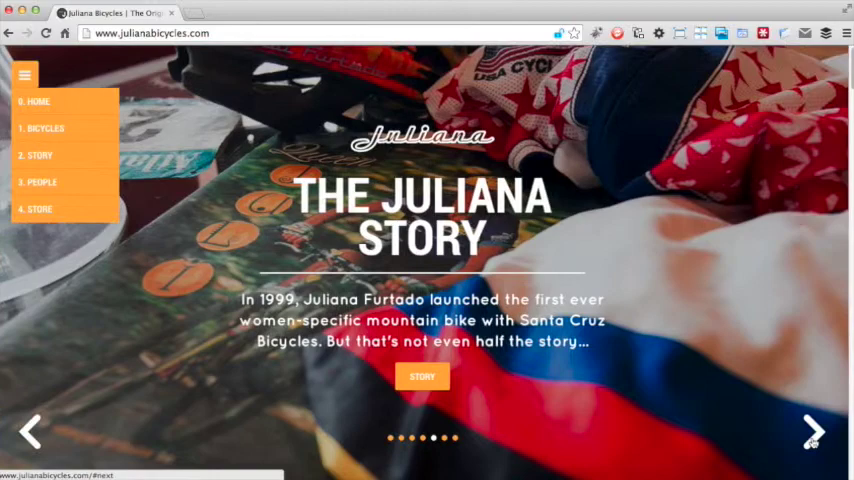
left_click(814, 430)
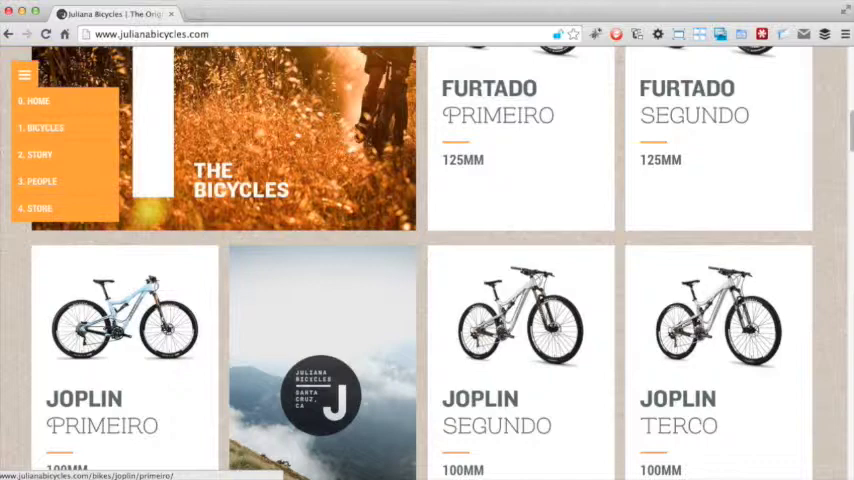
scroll("down", 3)
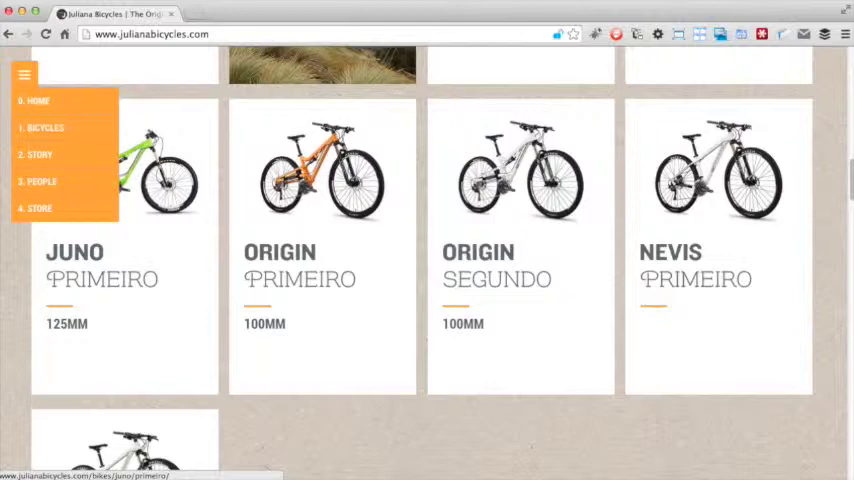
scroll("down", 3)
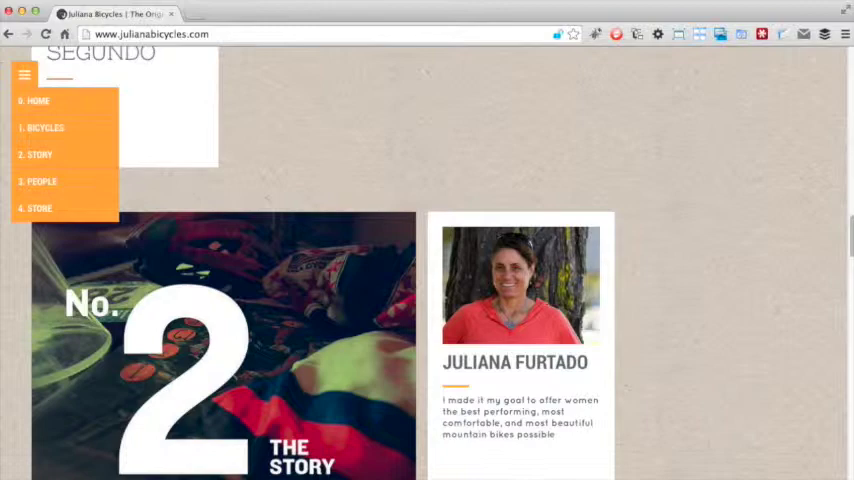
scroll("down", 3)
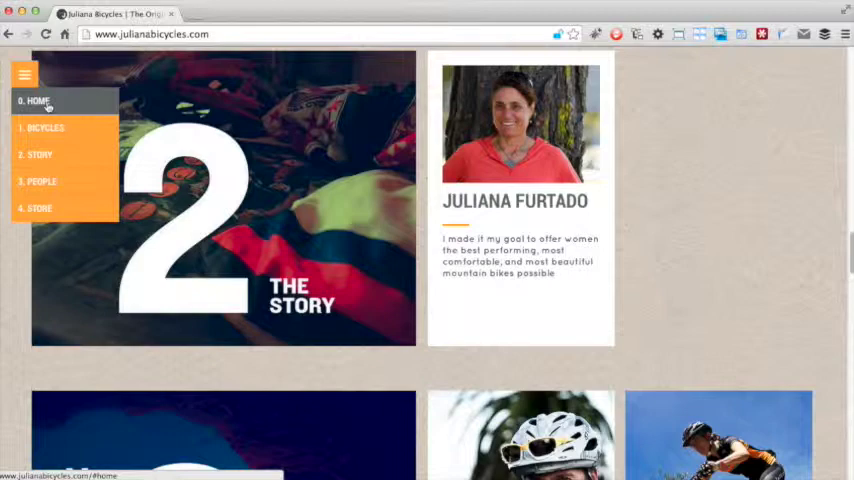
scroll("down", 3)
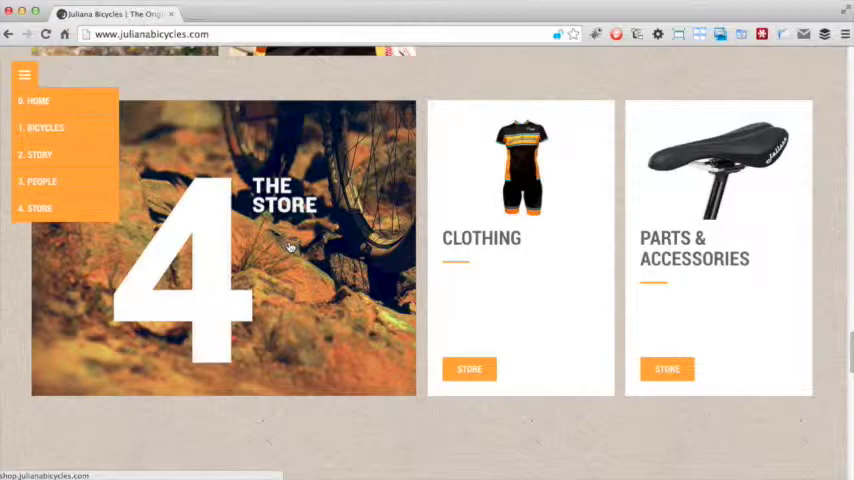
left_click(46, 127)
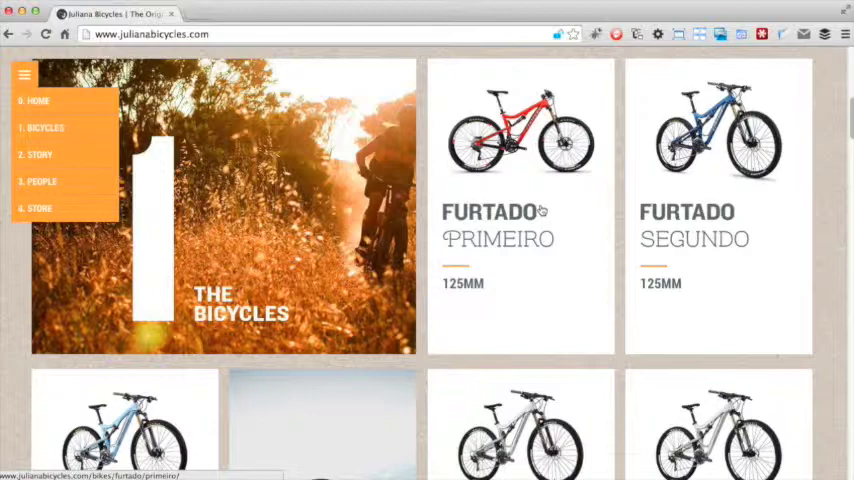
left_click(520, 130)
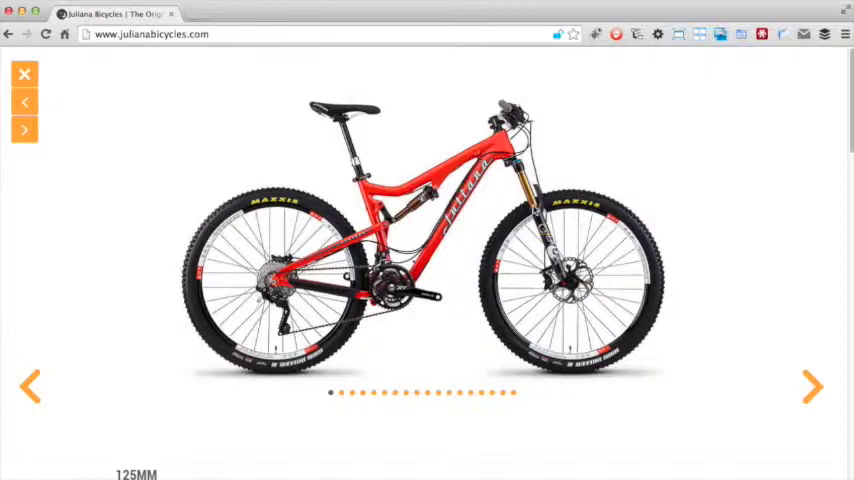
left_click(23, 78)
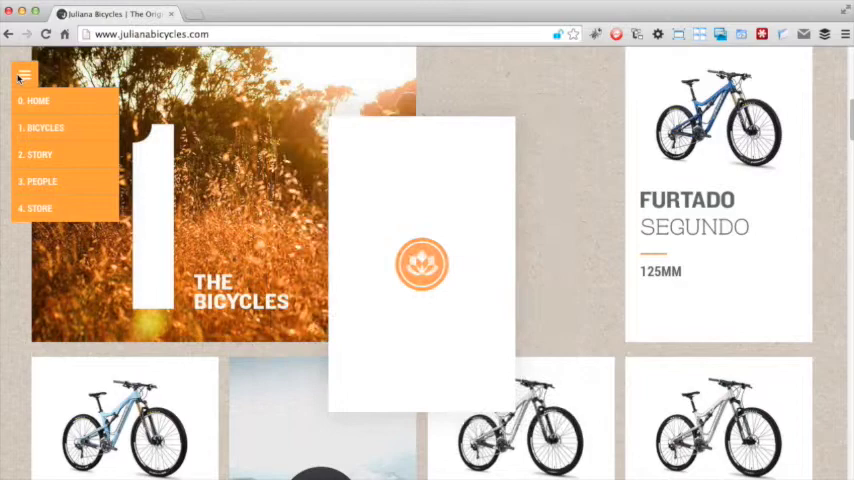
scroll("down", 3)
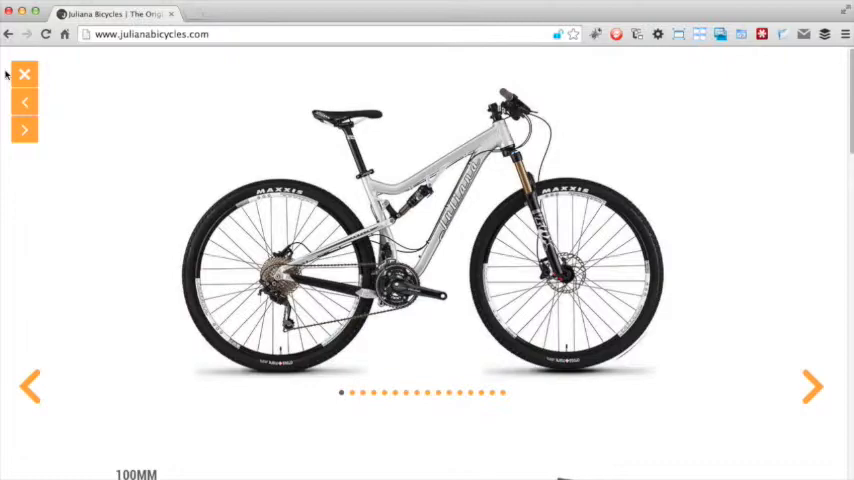
left_click(24, 75)
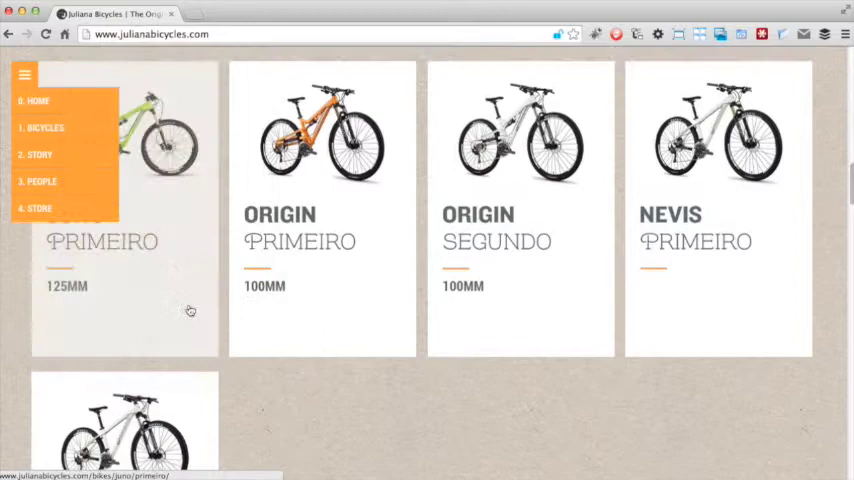
left_click(322, 135)
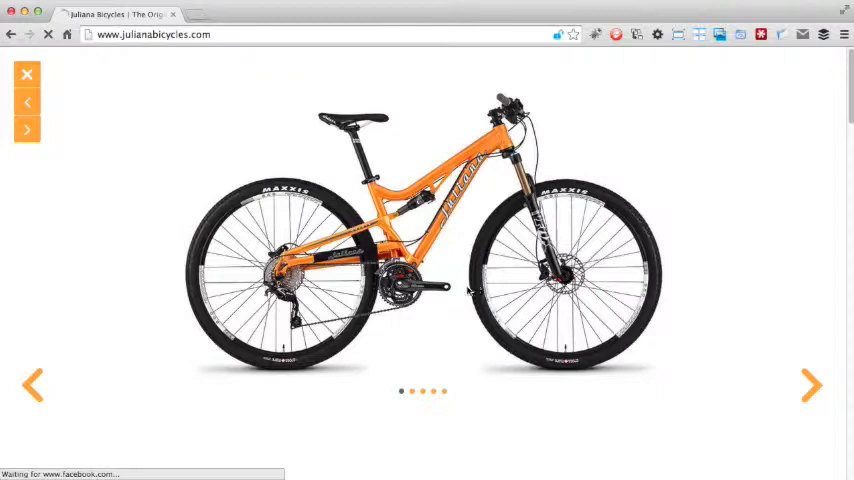
left_click(27, 74)
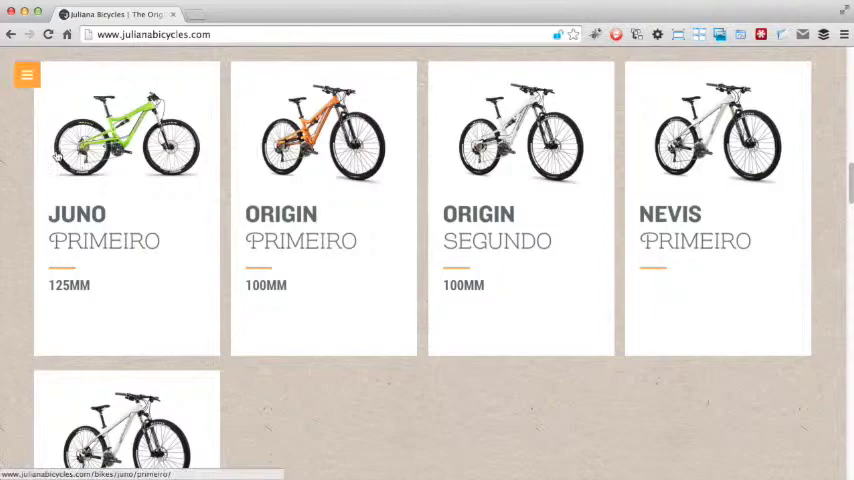
Step: Open the Nevis Primeiro page, view three more gallery photos, and scroll toward the $2,099.00 price
left_click(717, 200)
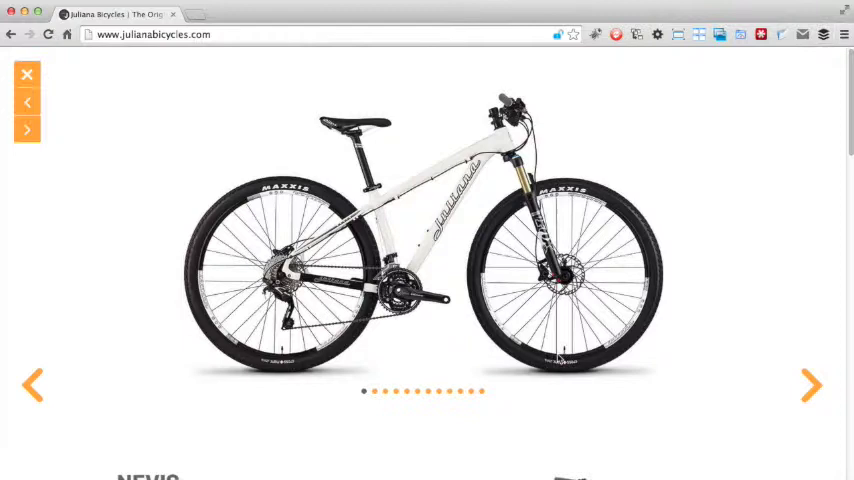
left_click(811, 385)
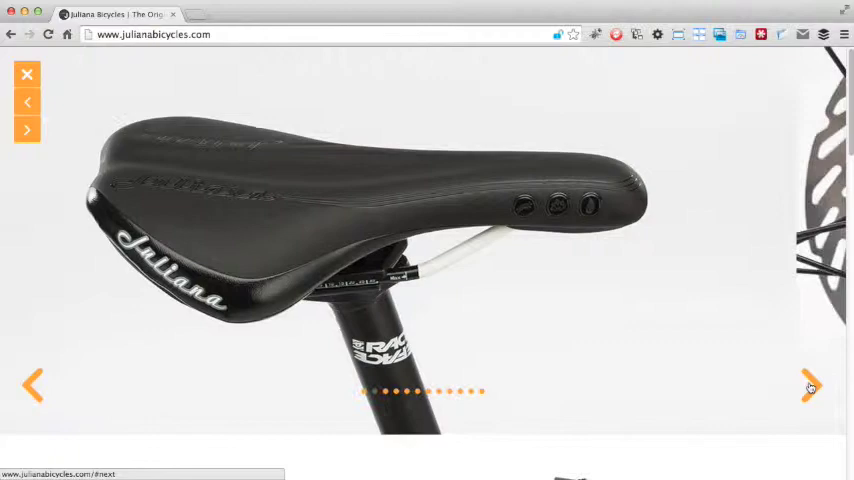
left_click(809, 385)
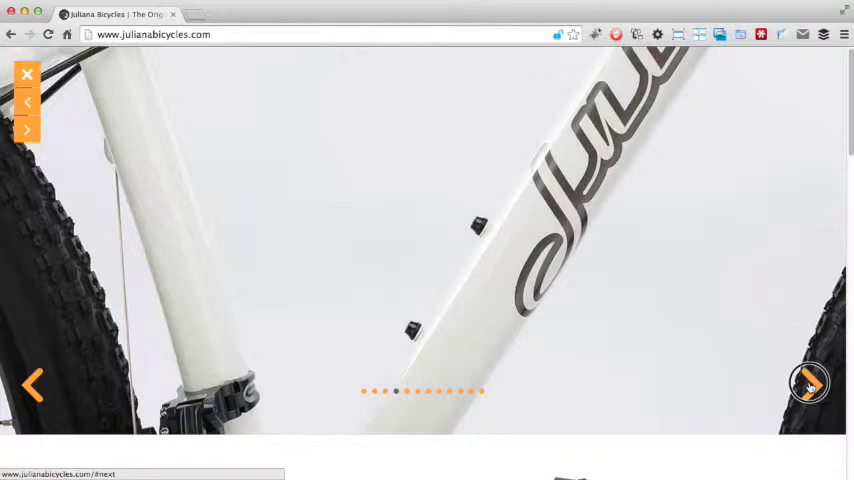
left_click(808, 385)
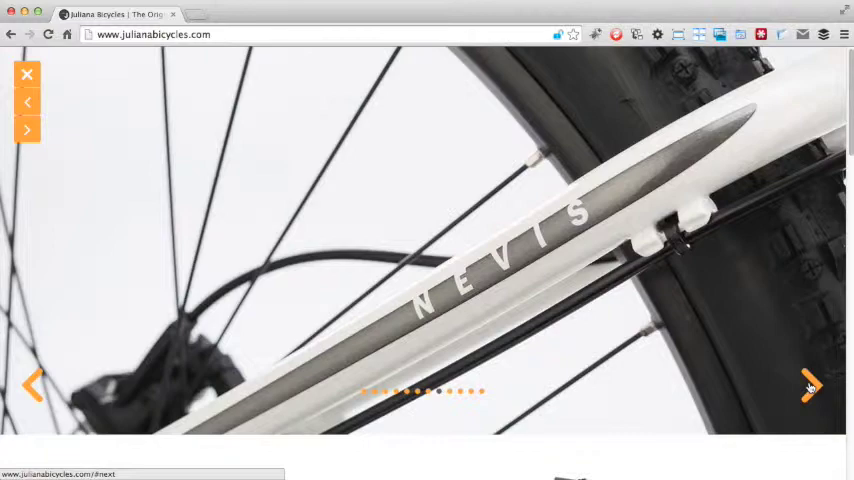
scroll("down", 3)
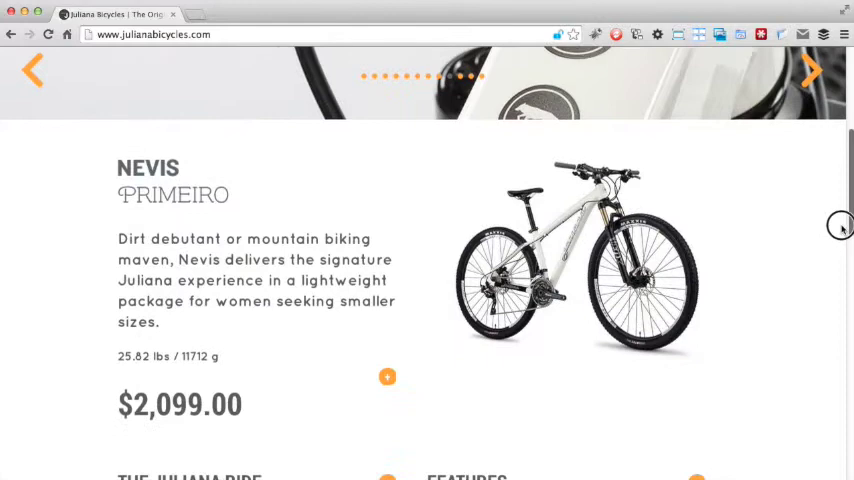
Step: Scroll past the Nevis Primeiro's ride details and features, then move to the 125mm bike's page
scroll("down", 3)
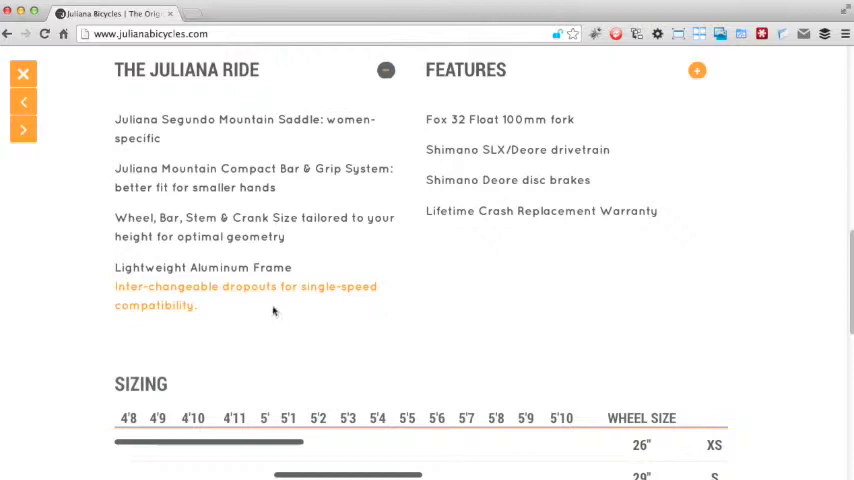
mouse_move(218, 314)
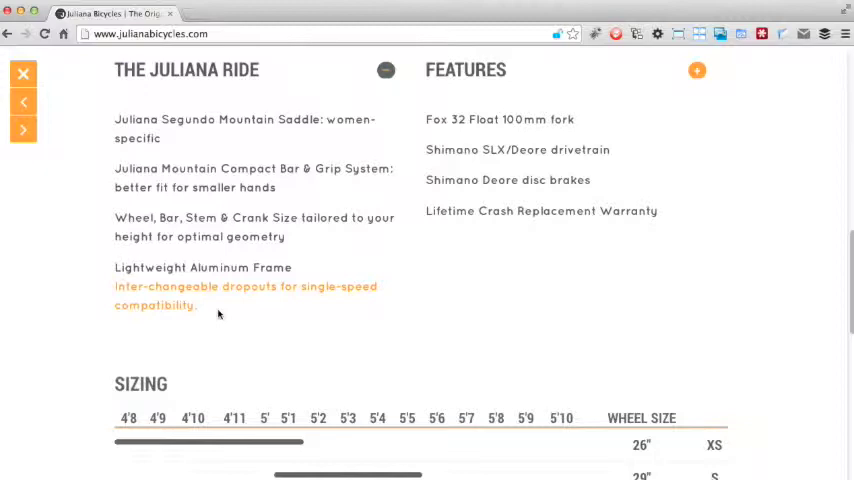
left_click(697, 70)
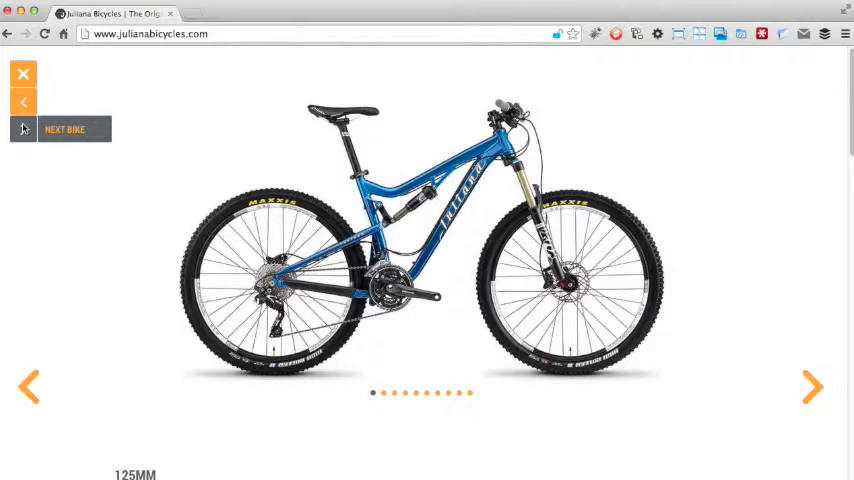
Step: Go to the 100mm bike's page and scroll through sizing and geometry to the footer
left_click(23, 73)
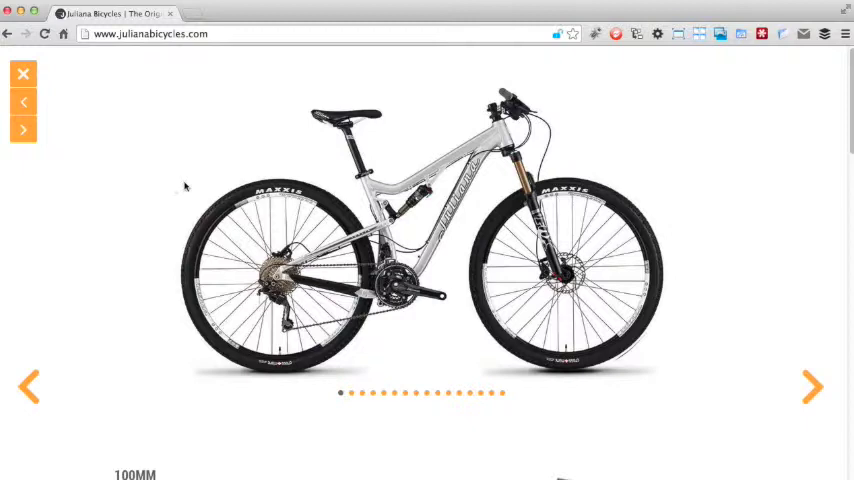
scroll("down", 3)
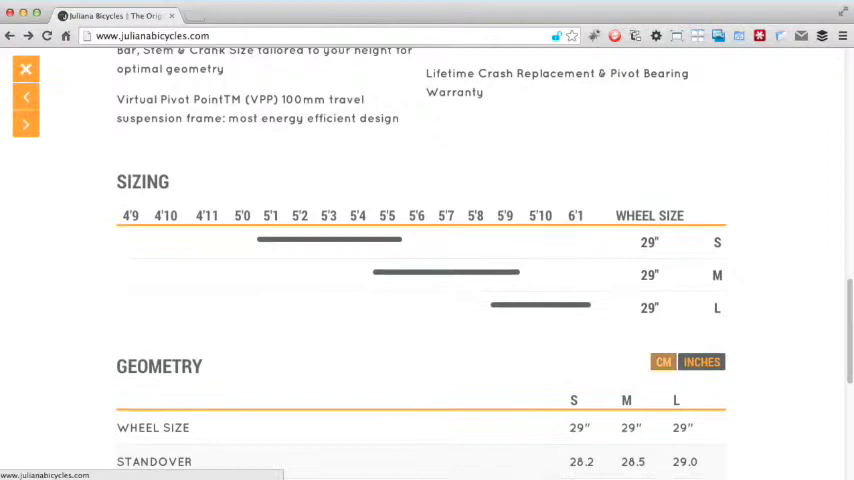
scroll("down", 3)
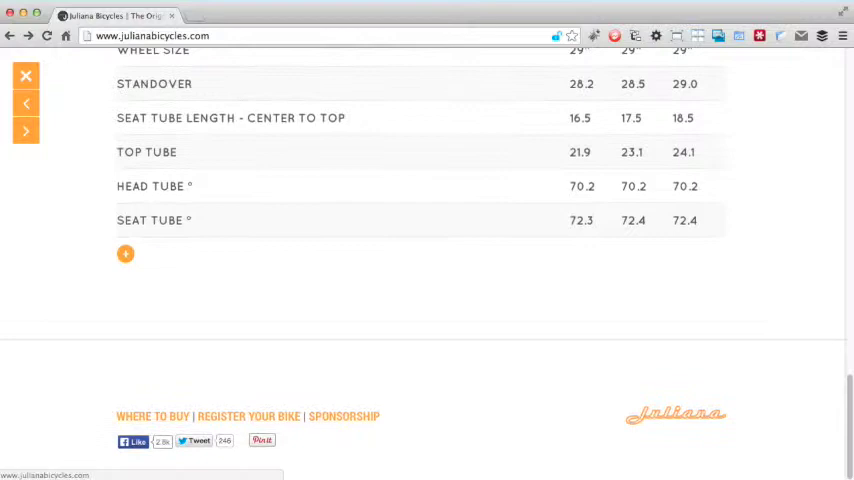
scroll("up", 3)
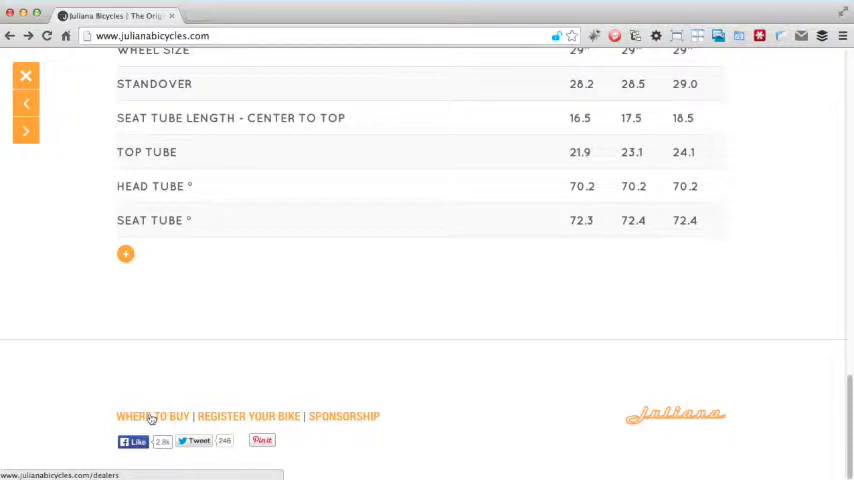
Step: Open 'Where to Buy' and scroll the dealers page to the international distributors table
left_click(152, 416)
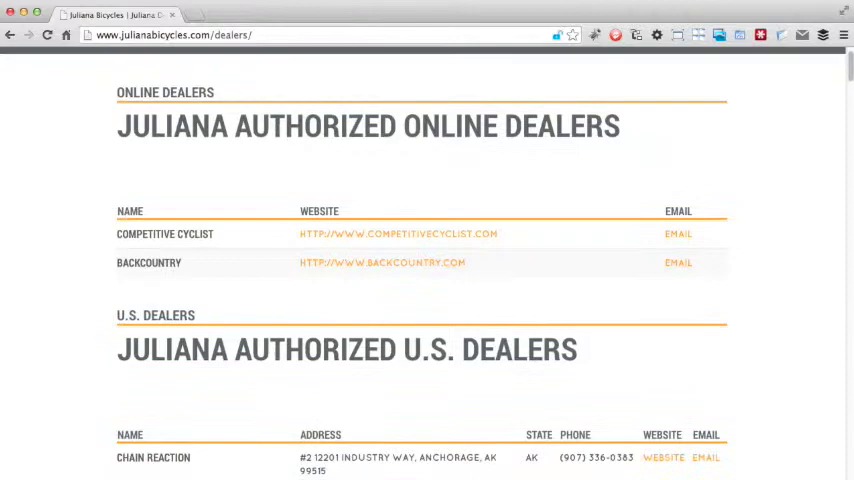
scroll("down", 3)
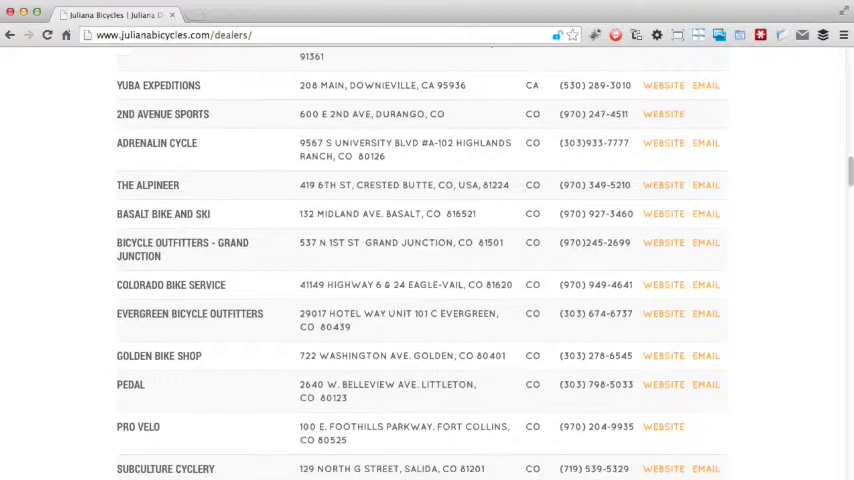
scroll("down", 3)
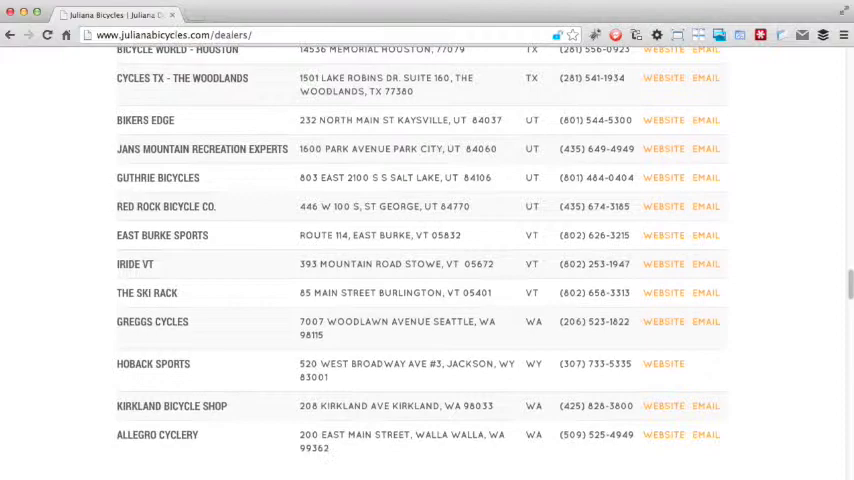
scroll("down", 3)
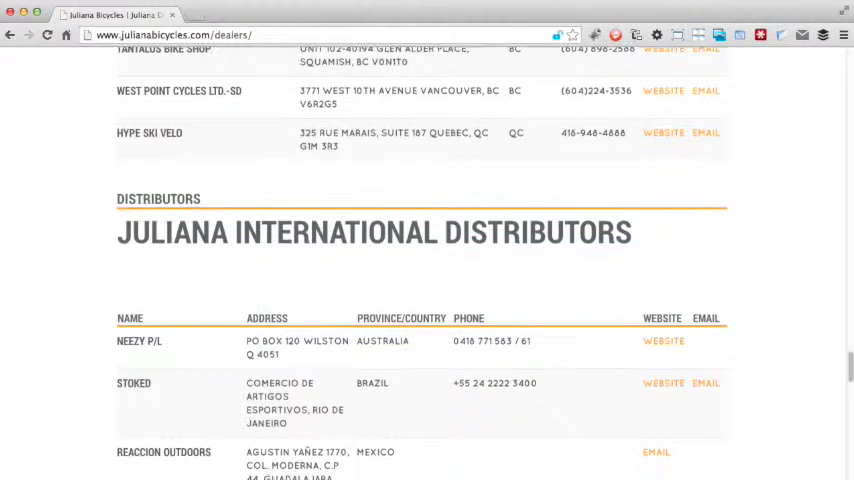
scroll("down", 3)
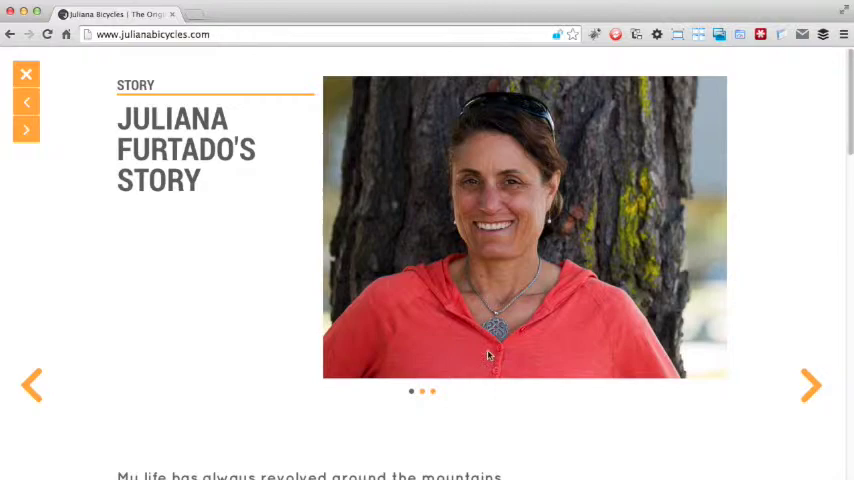
mouse_move(805, 261)
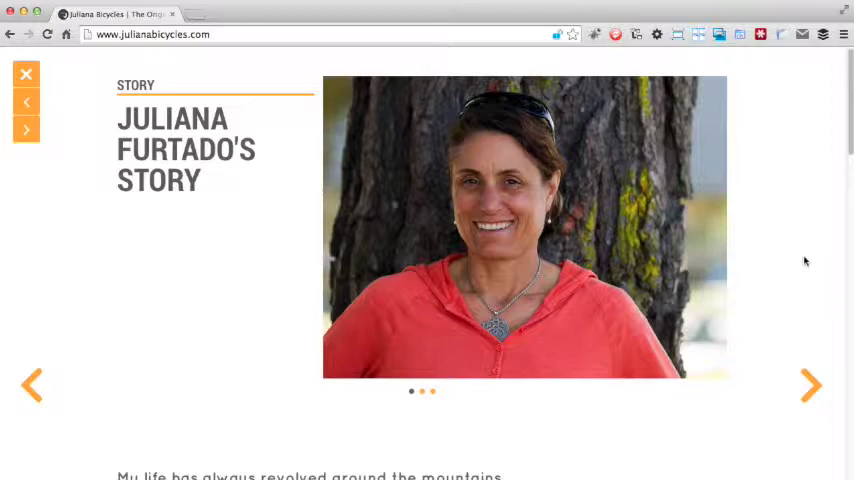
Step: Advance Juliana Furtado's story slideshow and scroll down through the article text
left_click(810, 385)
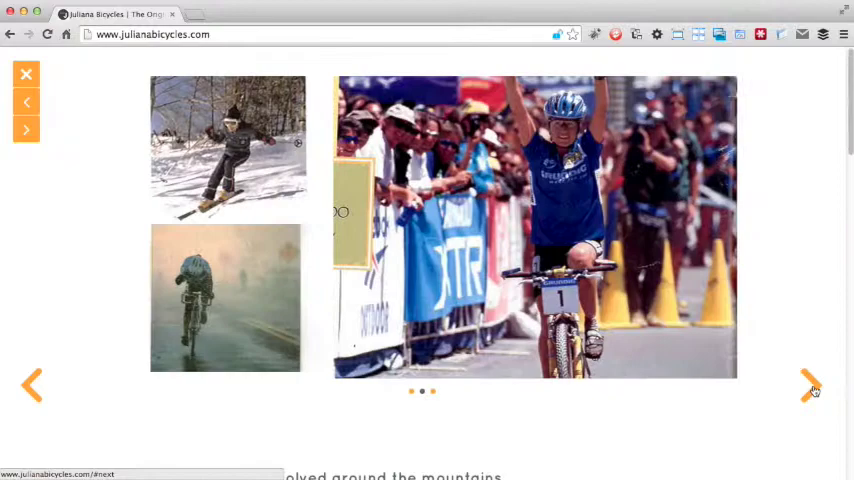
scroll("down", 3)
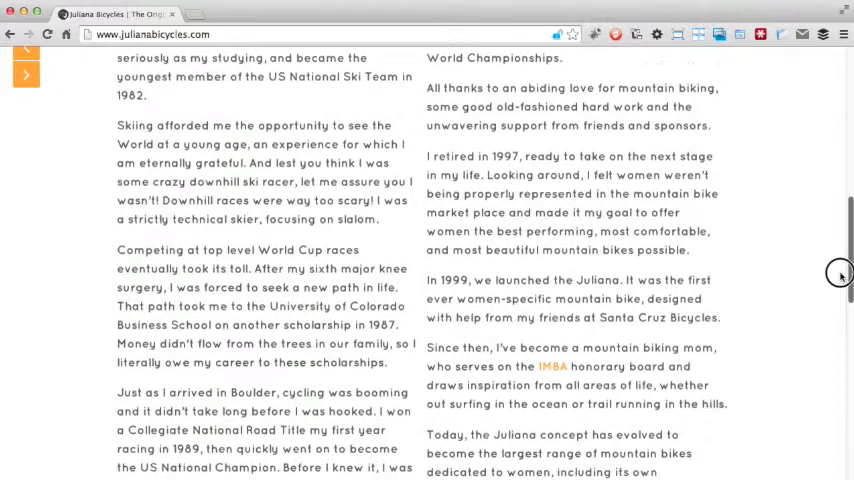
scroll("down", 3)
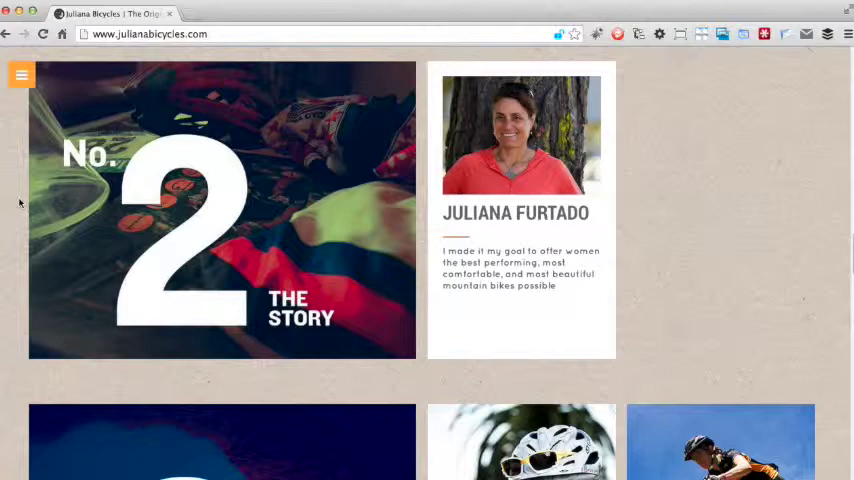
Step: Open the orange hamburger navigation menu over the homepage story tile
left_click(21, 74)
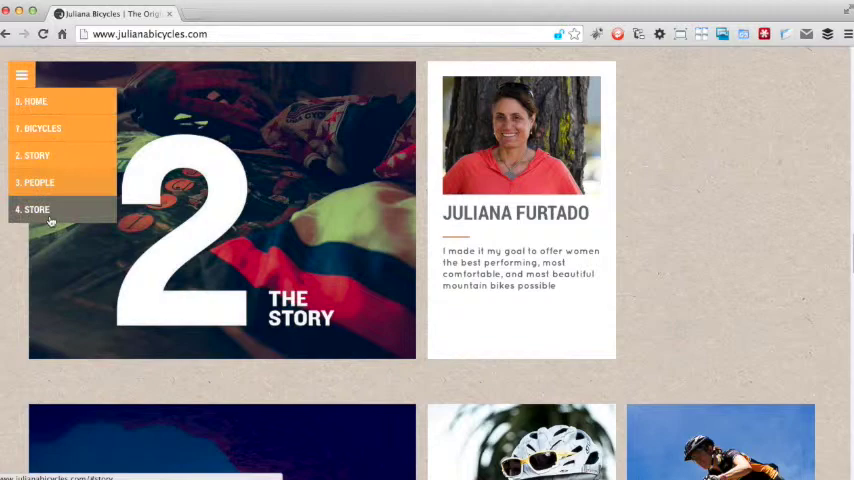
mouse_move(45, 209)
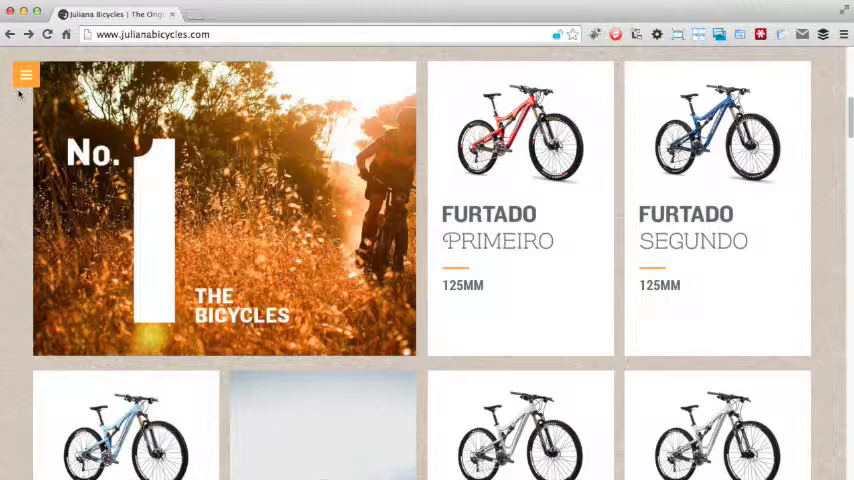
mouse_move(23, 159)
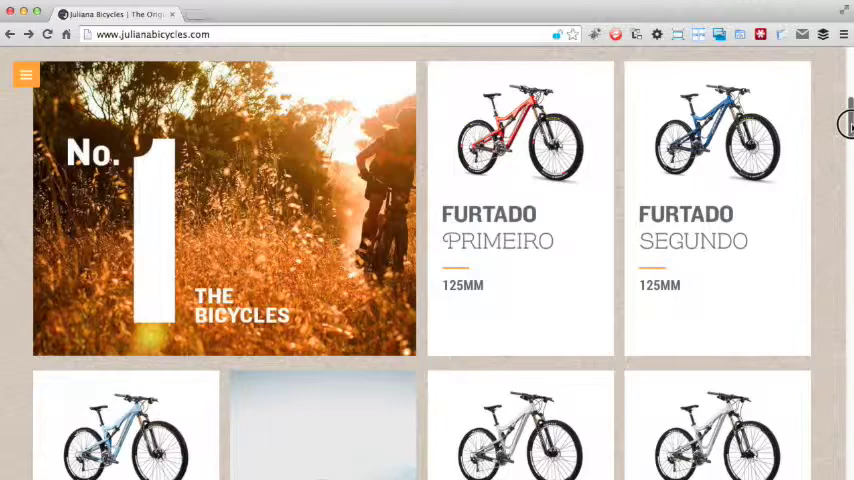
scroll("down", 3)
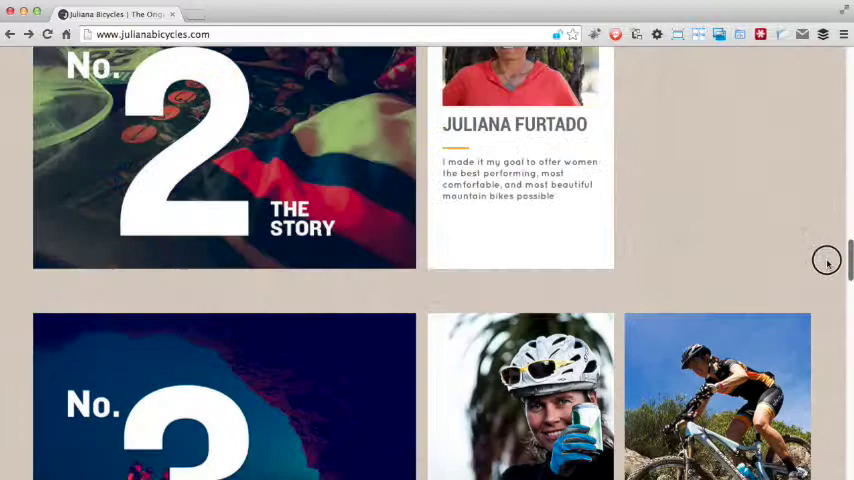
scroll("up", 3)
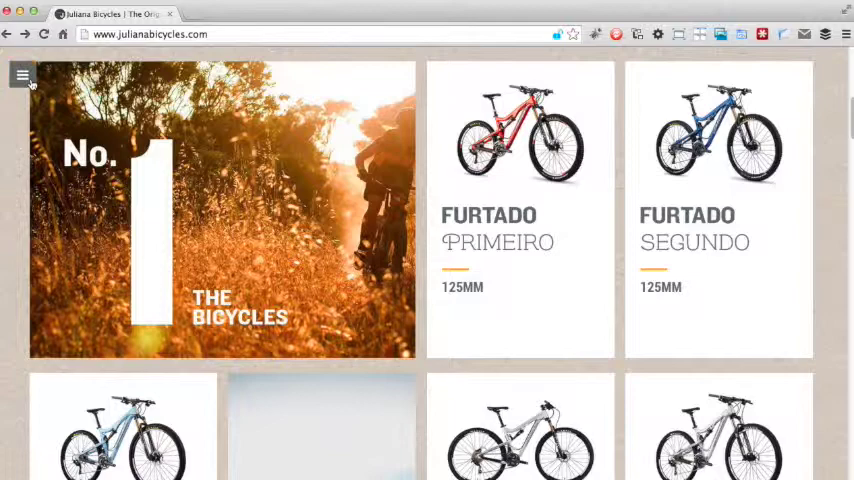
mouse_move(16, 124)
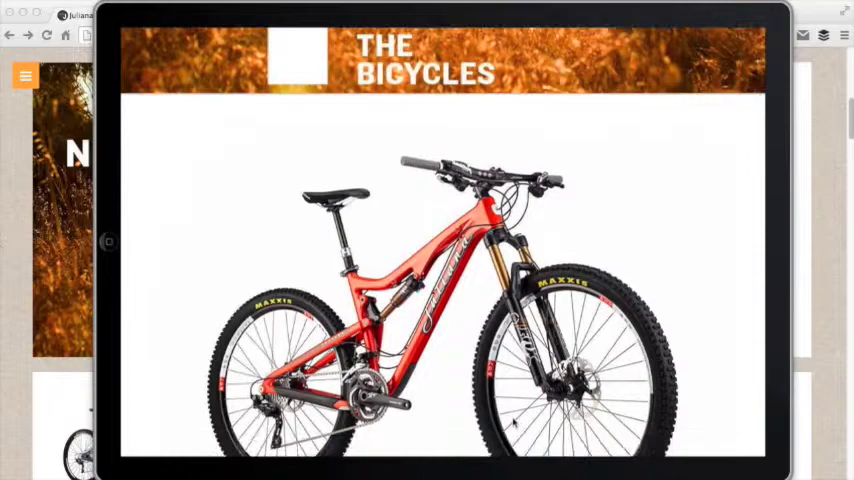
Step: Scroll the Bicycles section with the red bike in the tablet-sized view
scroll("down", 3)
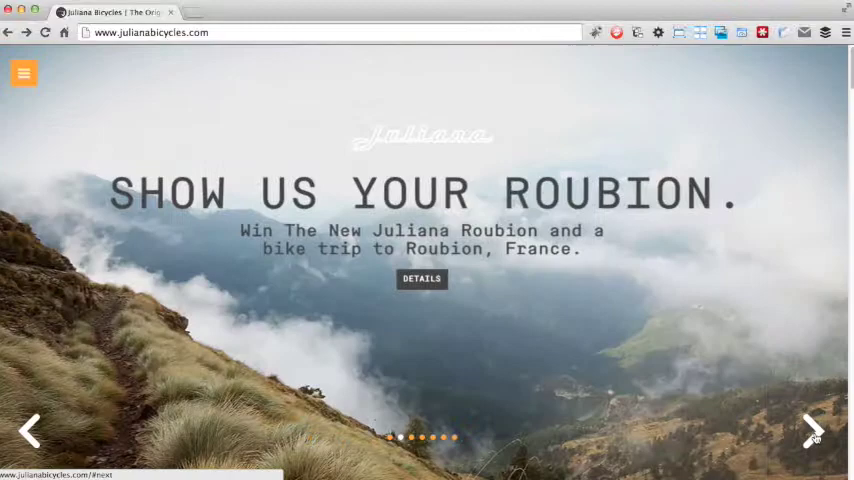
Step: Move the carousel from the Roubion contest slide to the 'Juliana People' slide
left_click(812, 430)
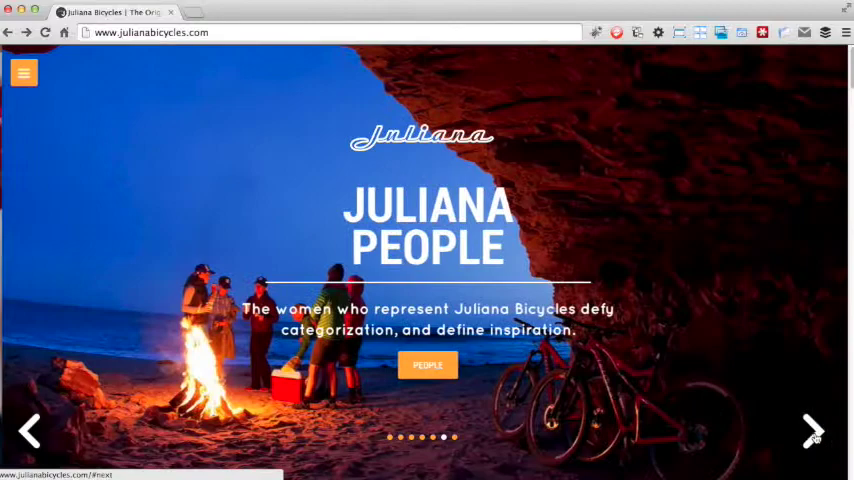